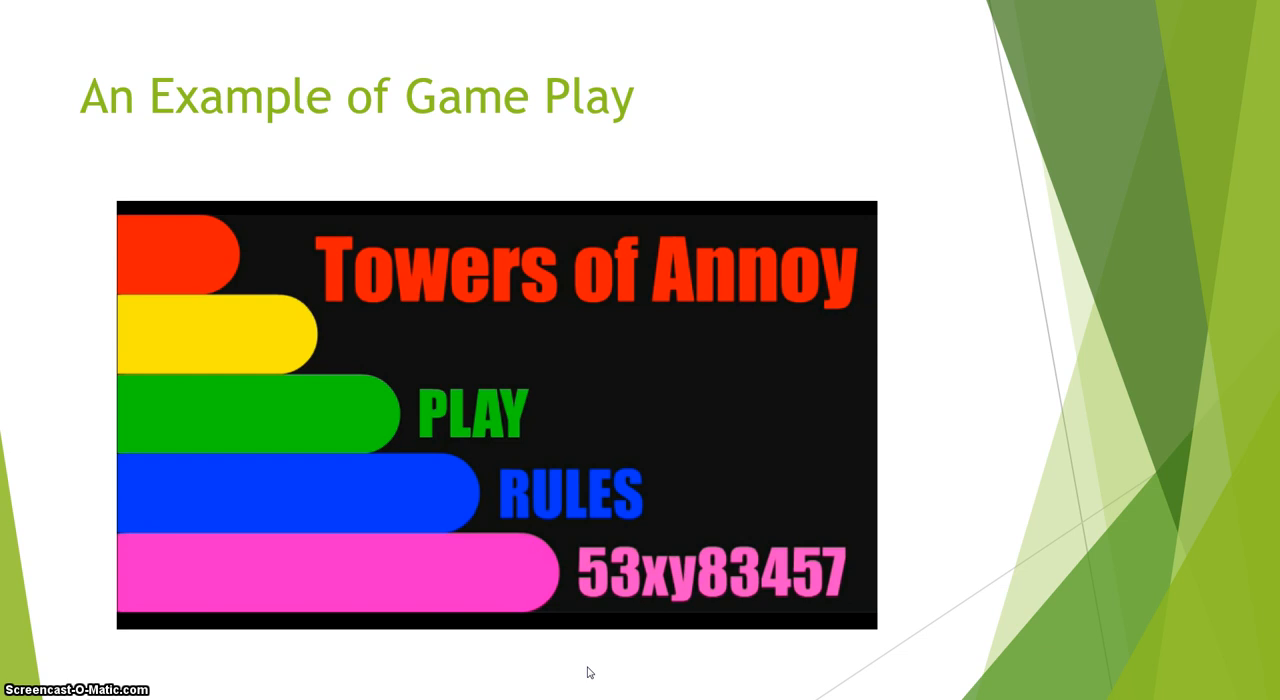
- Advance the slide show to the 'A Playing Commentary' slide with the embedded video
click(470, 414)
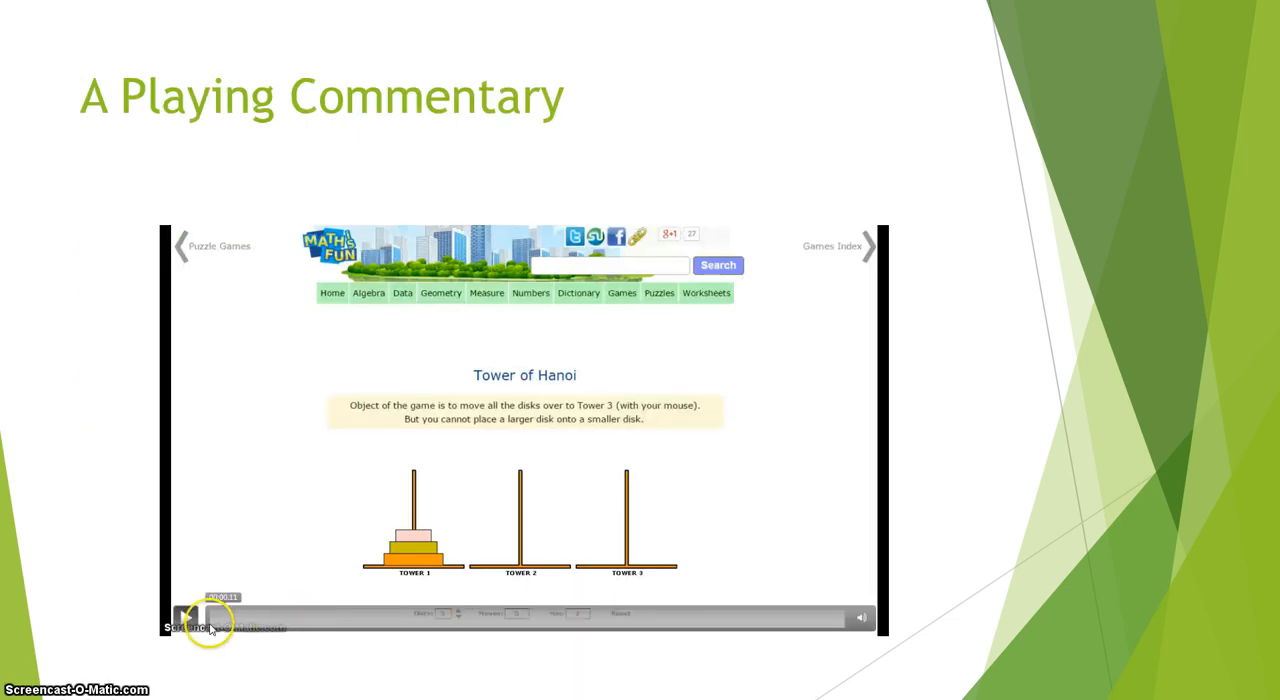
- Start the embedded Math is Fun Tower of Hanoi video from its control bar
click(186, 616)
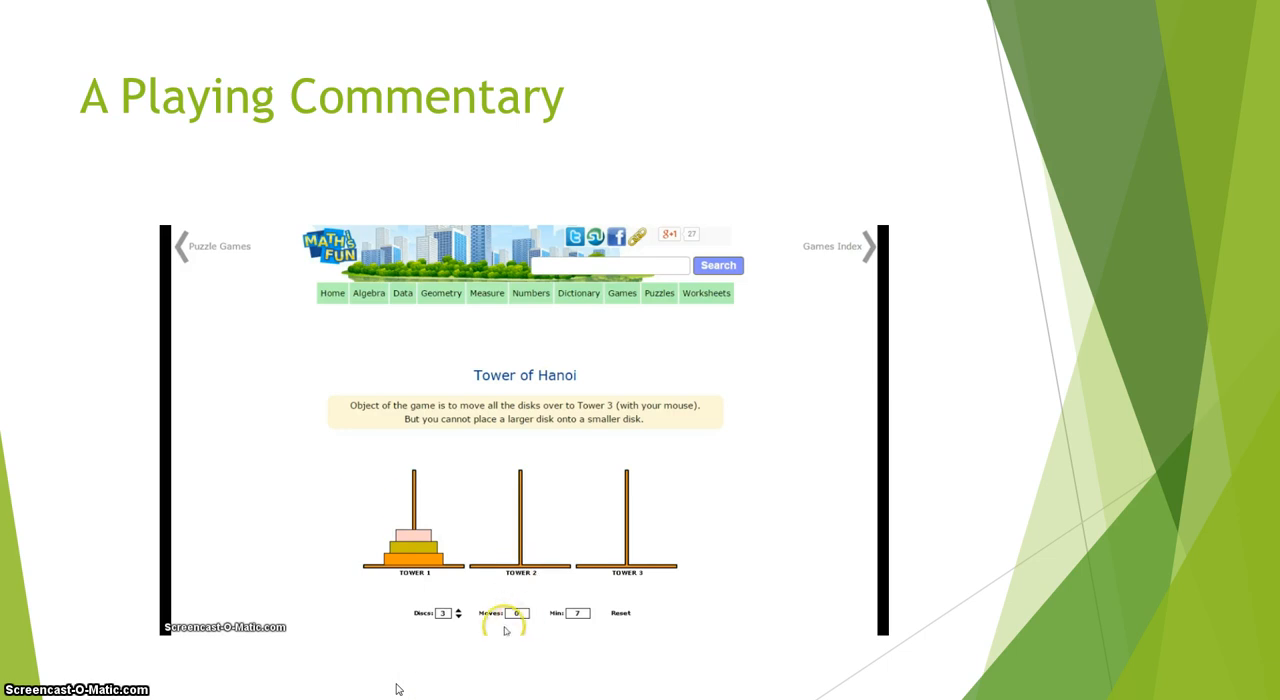
mouse_move(296, 444)
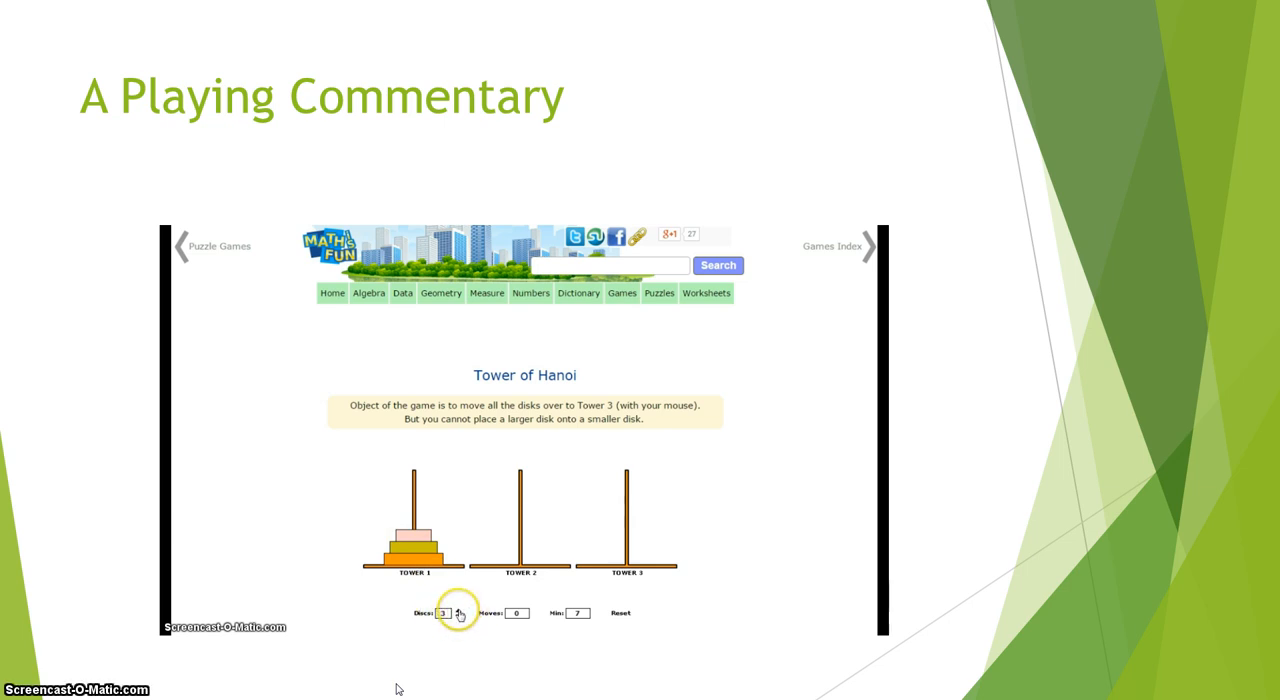
- Keep the video running as the puzzle resets to five discs on the first tower
click(460, 610)
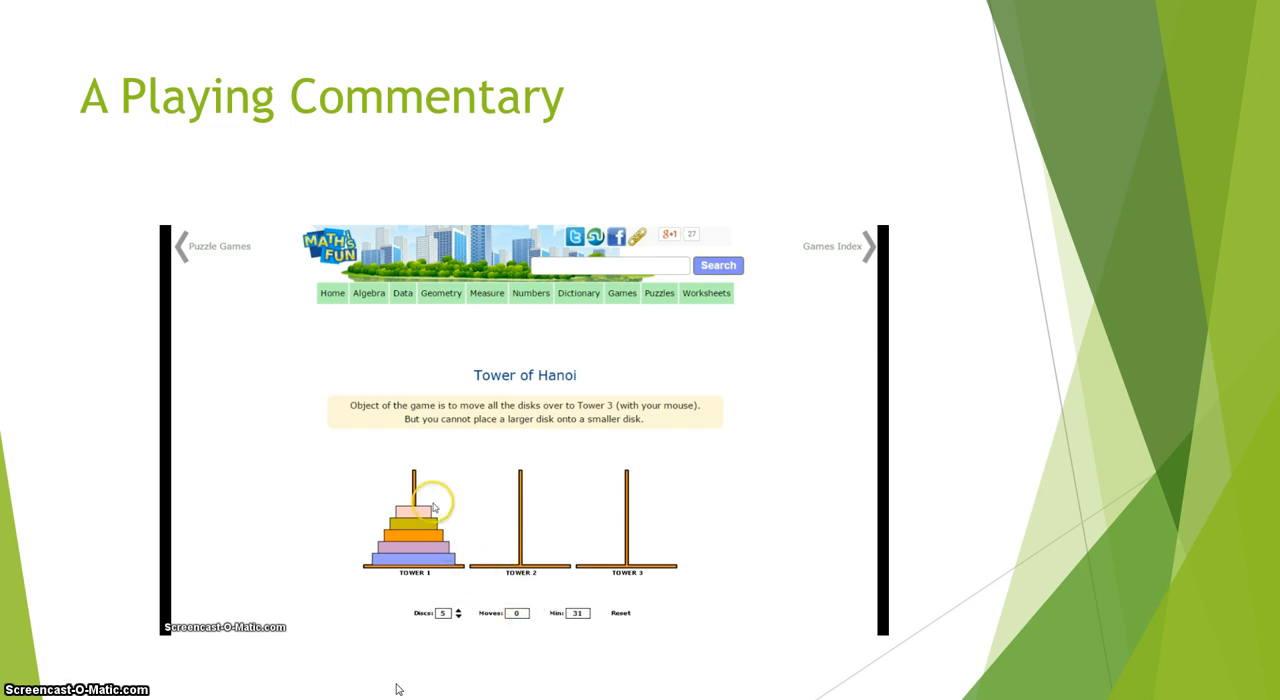
mouse_move(410, 580)
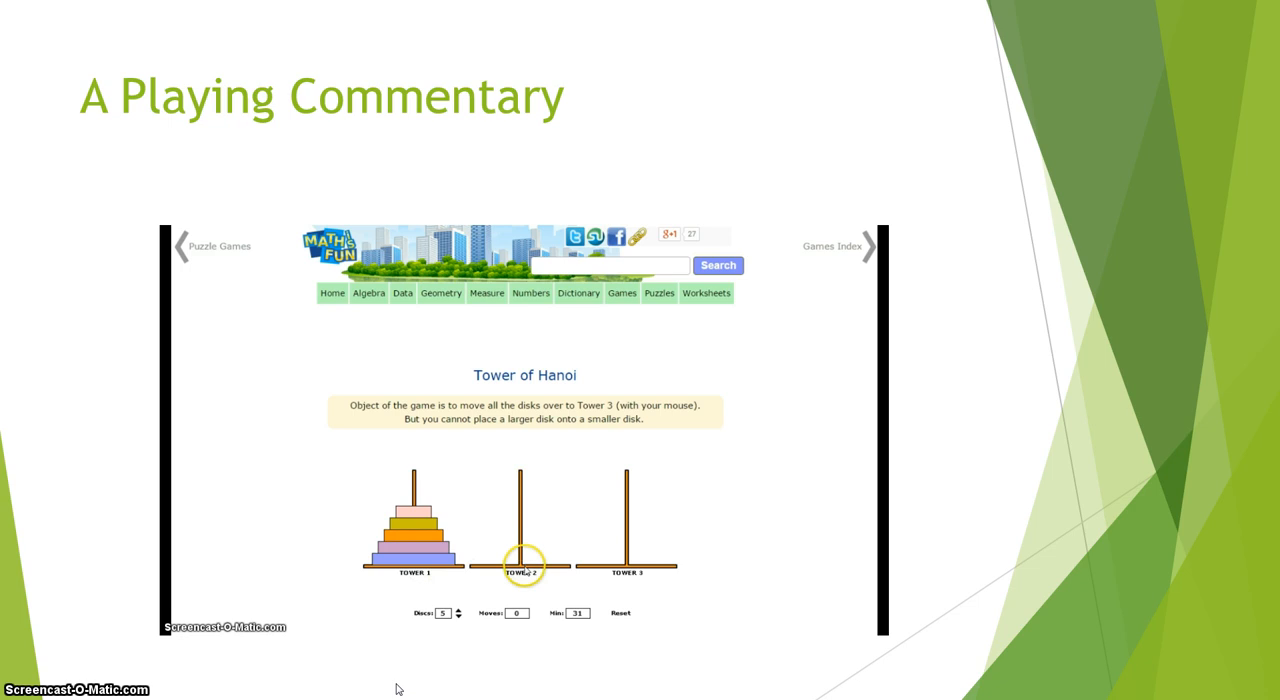
mouse_move(556, 528)
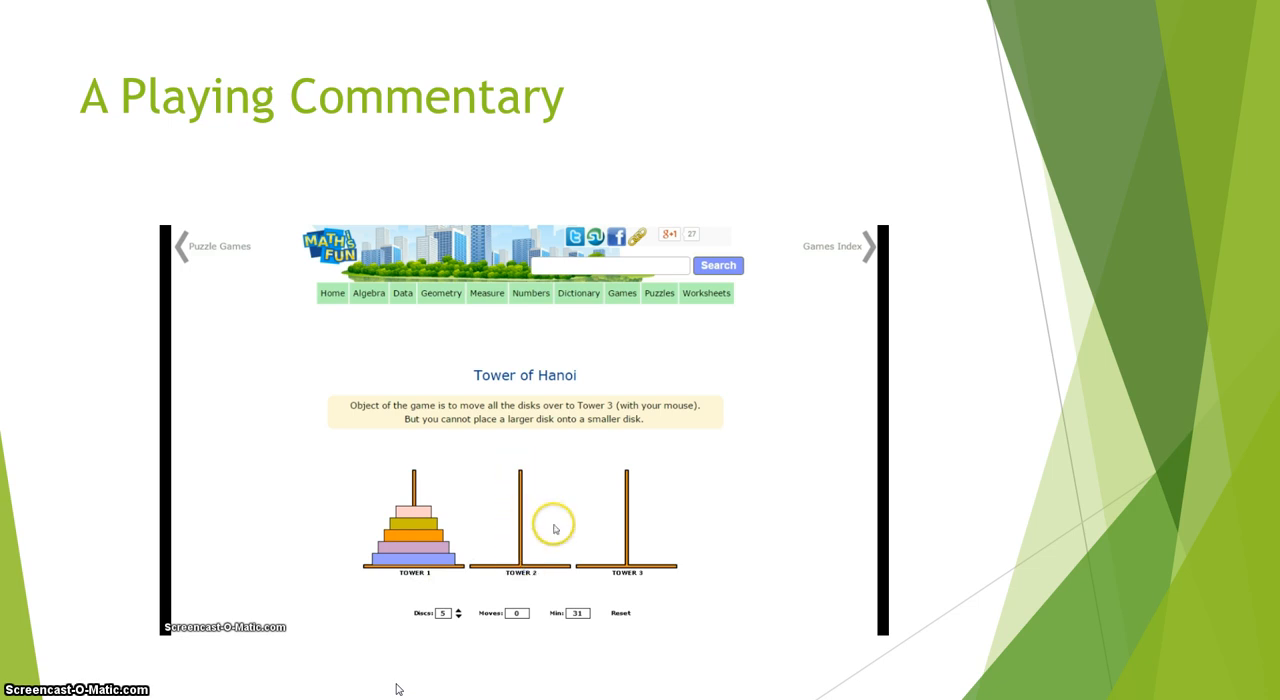
mouse_move(522, 524)
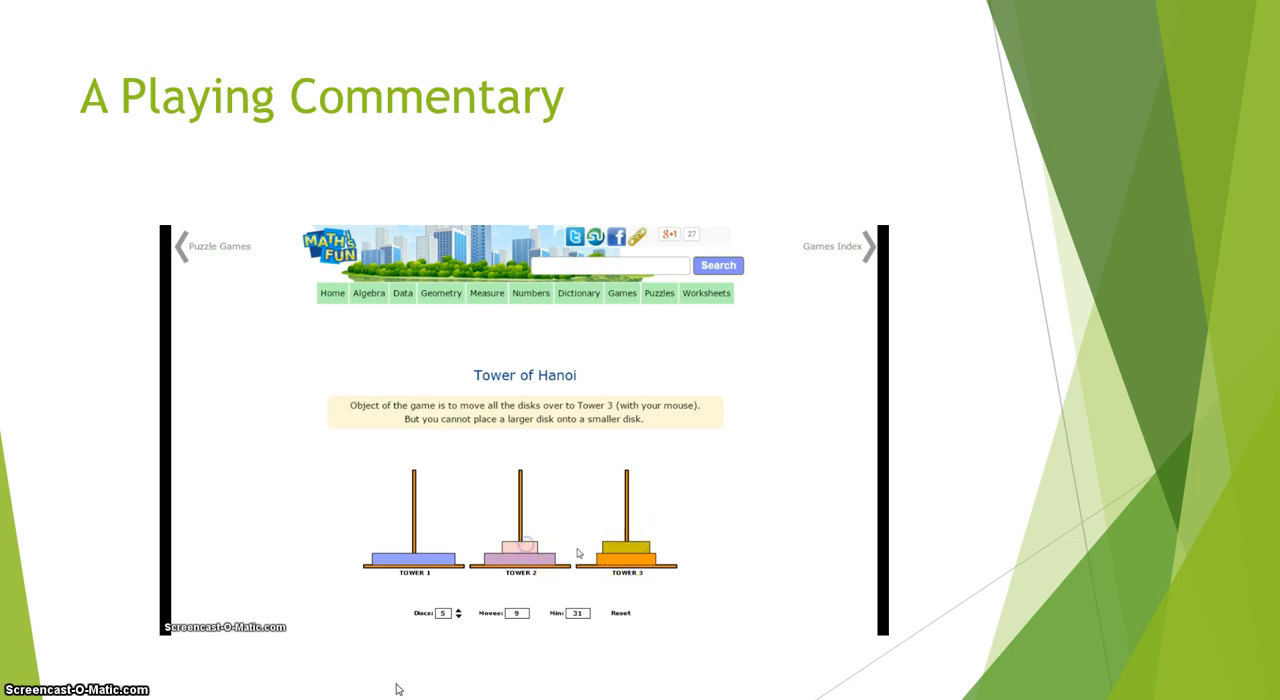
- Let the video play through until all five discs reach the third tower with the perfect-game message
click(604, 560)
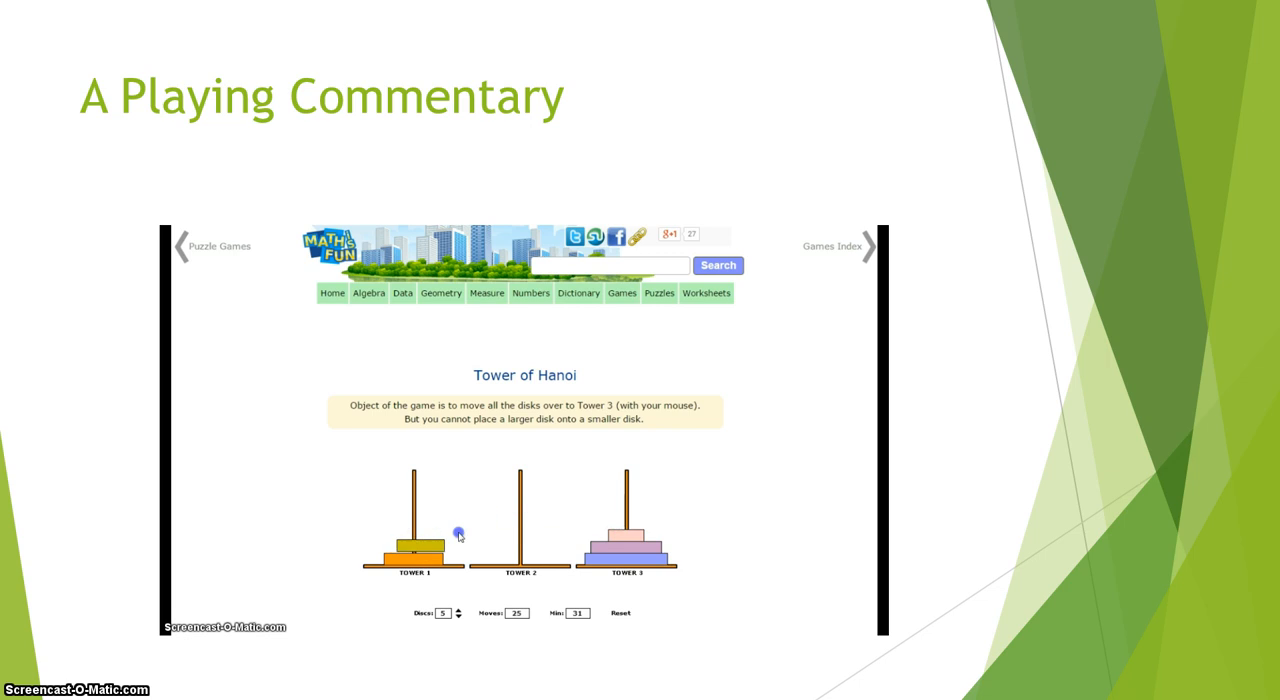
click(414, 530)
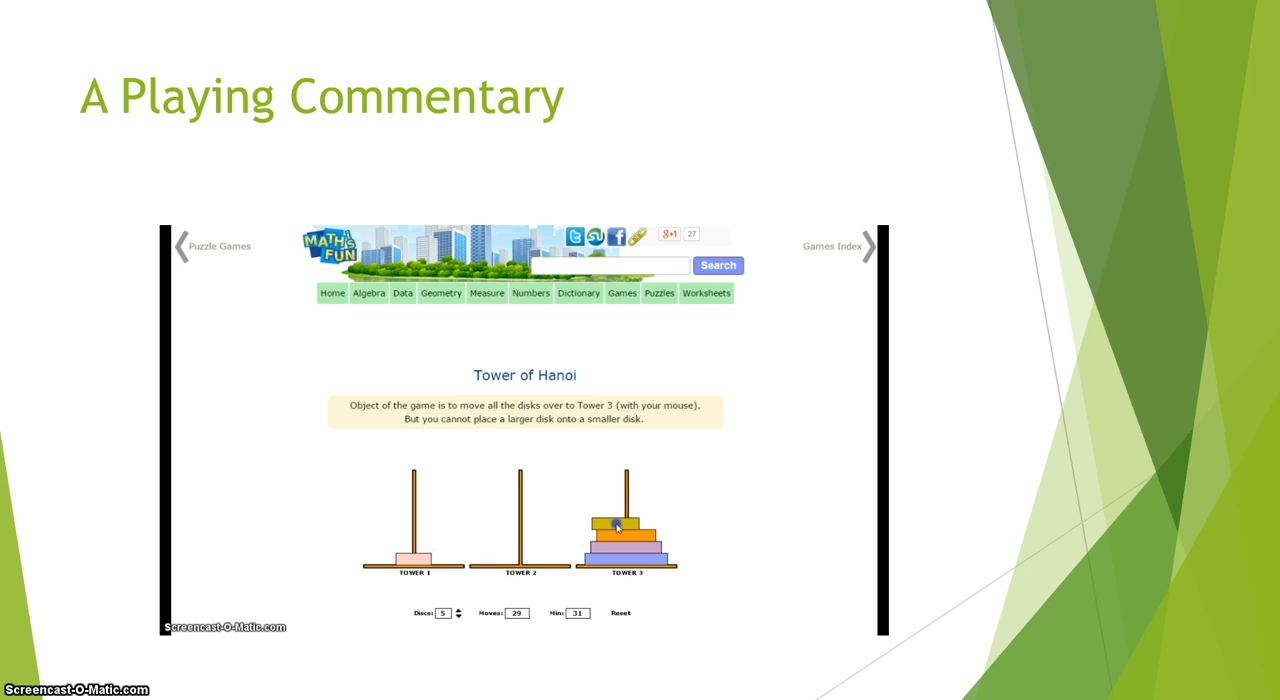
click(628, 516)
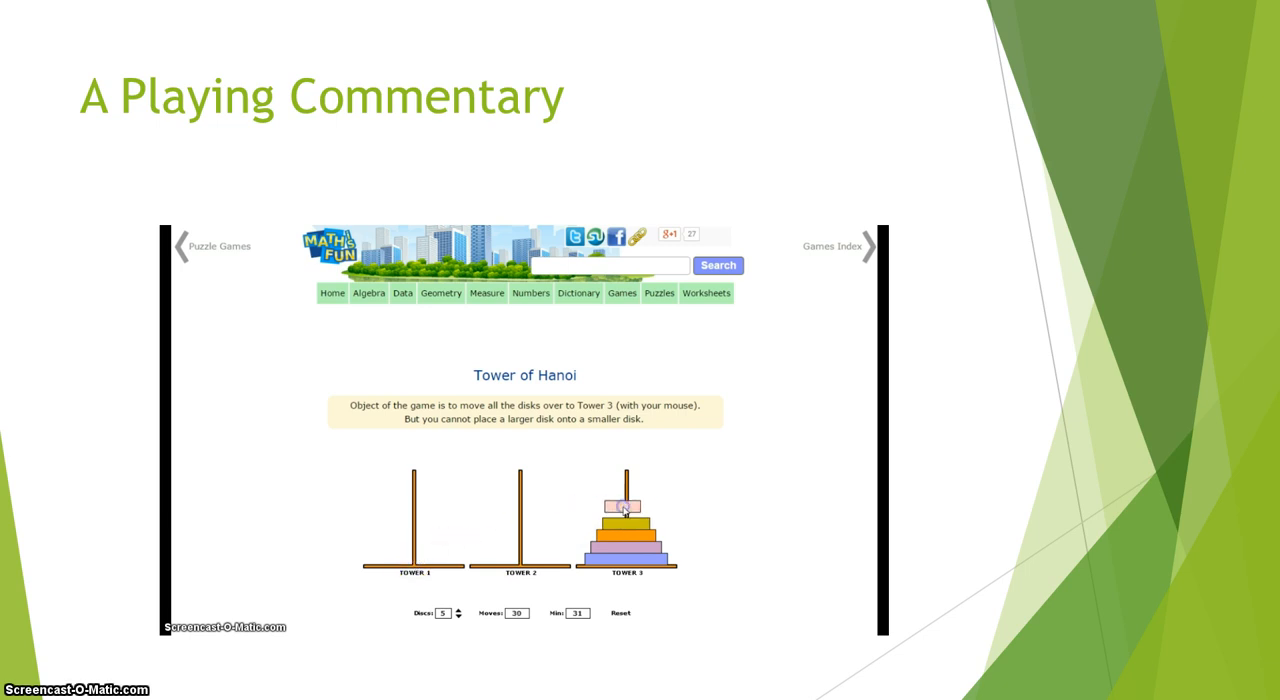
click(624, 504)
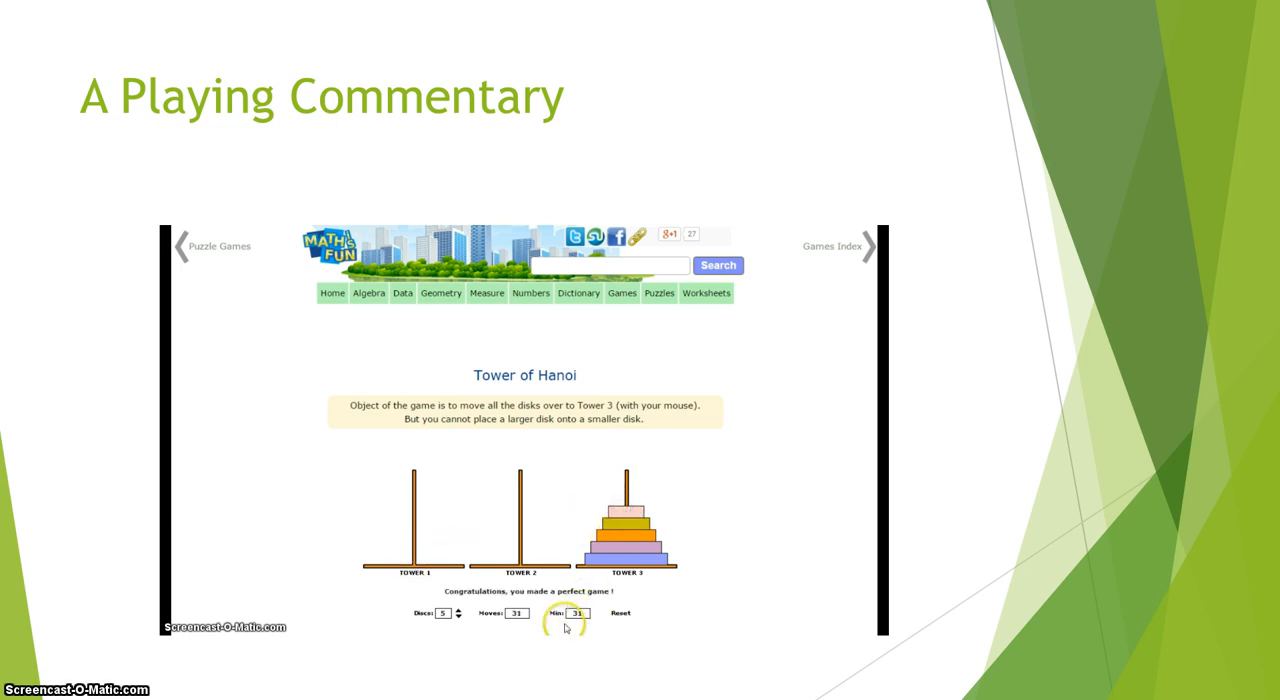